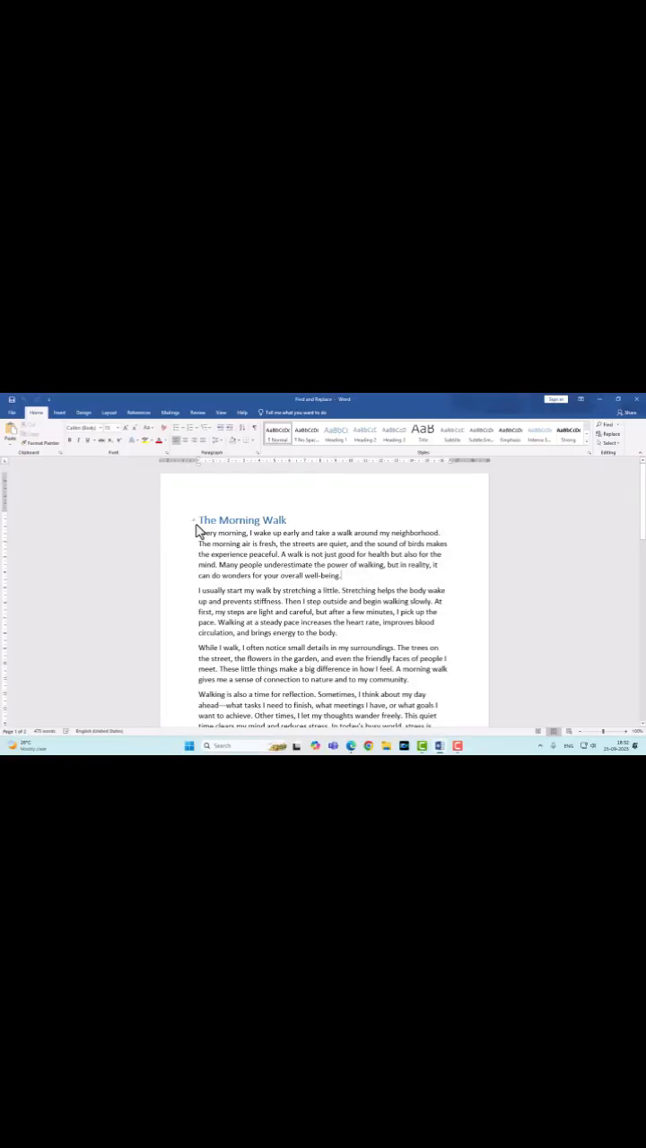
Step: Search the document for 'walk' in the Navigation pane so all occurrences are highlighted
{"action": "double_click", "coordinate": [242, 520]}
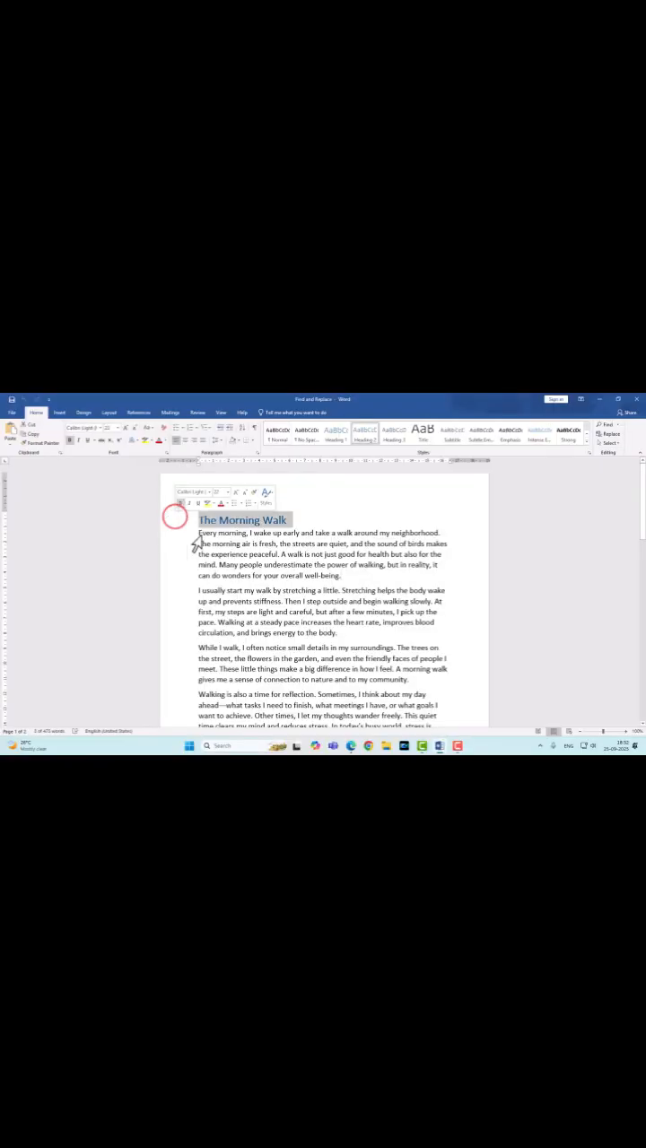
{"action": "left_click", "coordinate": [332, 533]}
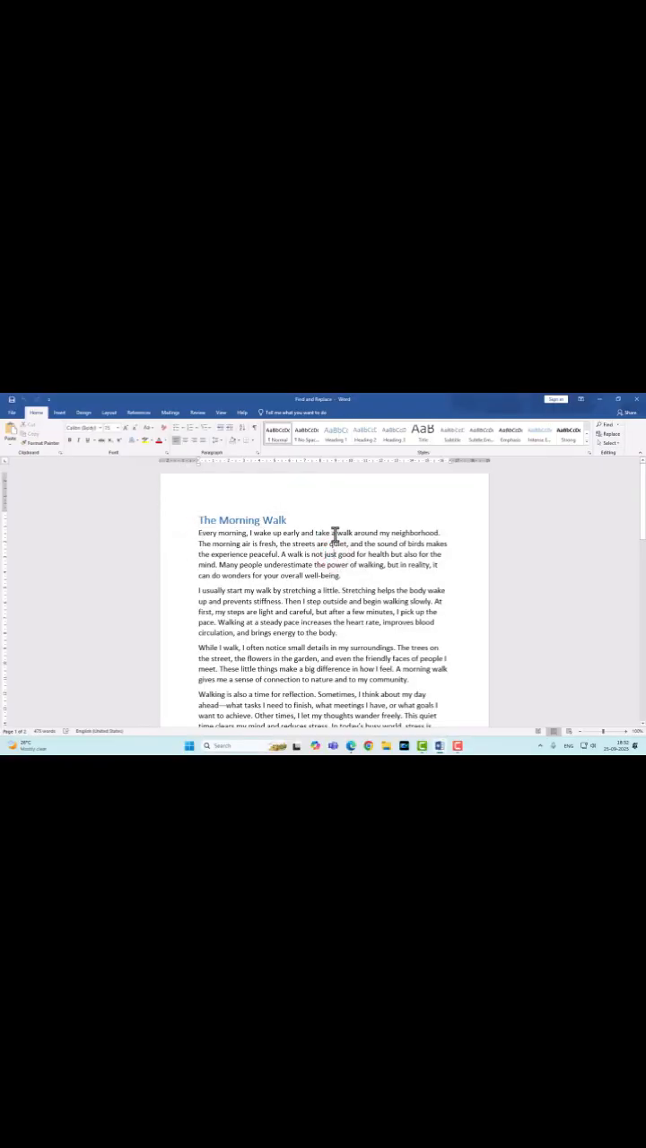
{"action": "key", "text": "ctrl+f"}
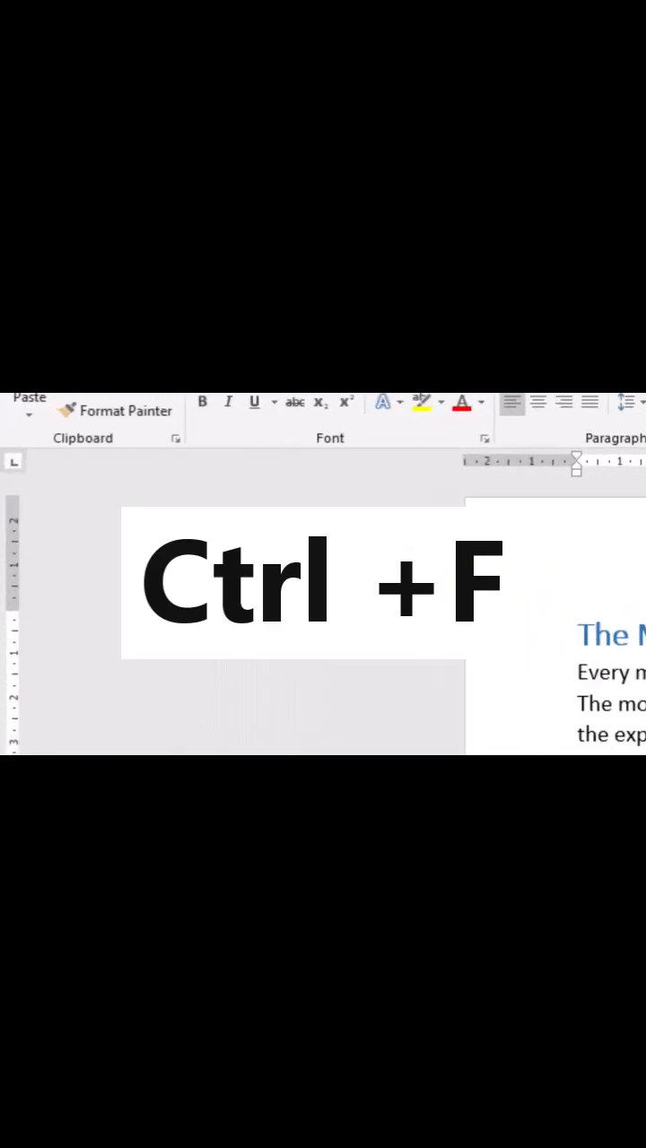
{"action": "key", "text": "ctrl+f"}
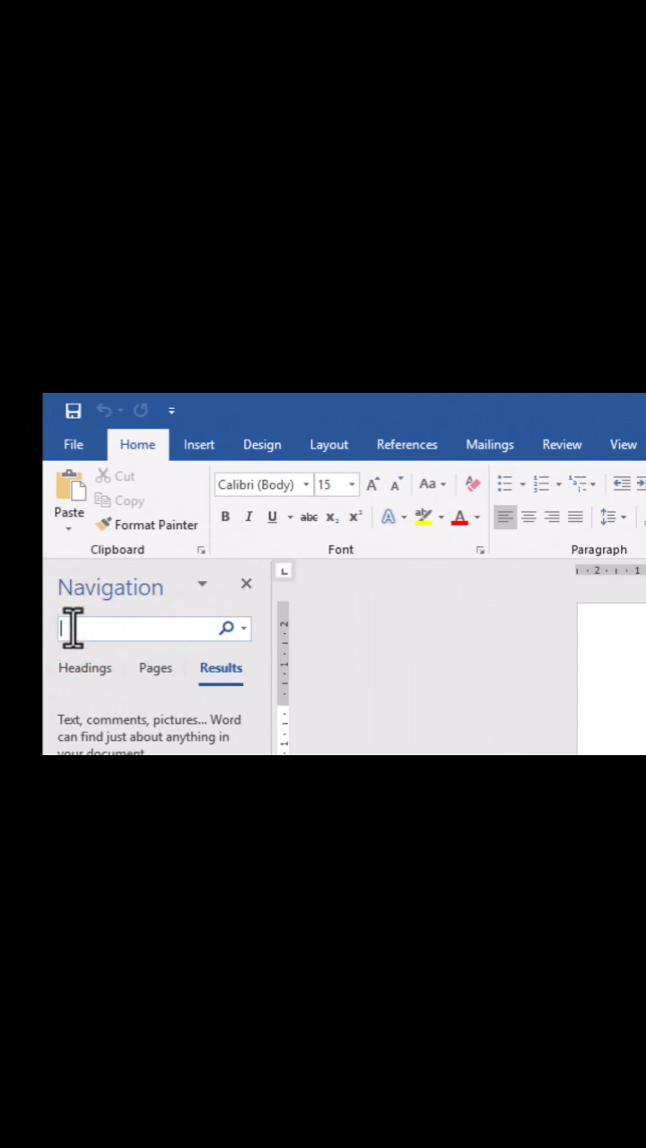
{"action": "type", "text": "walk"}
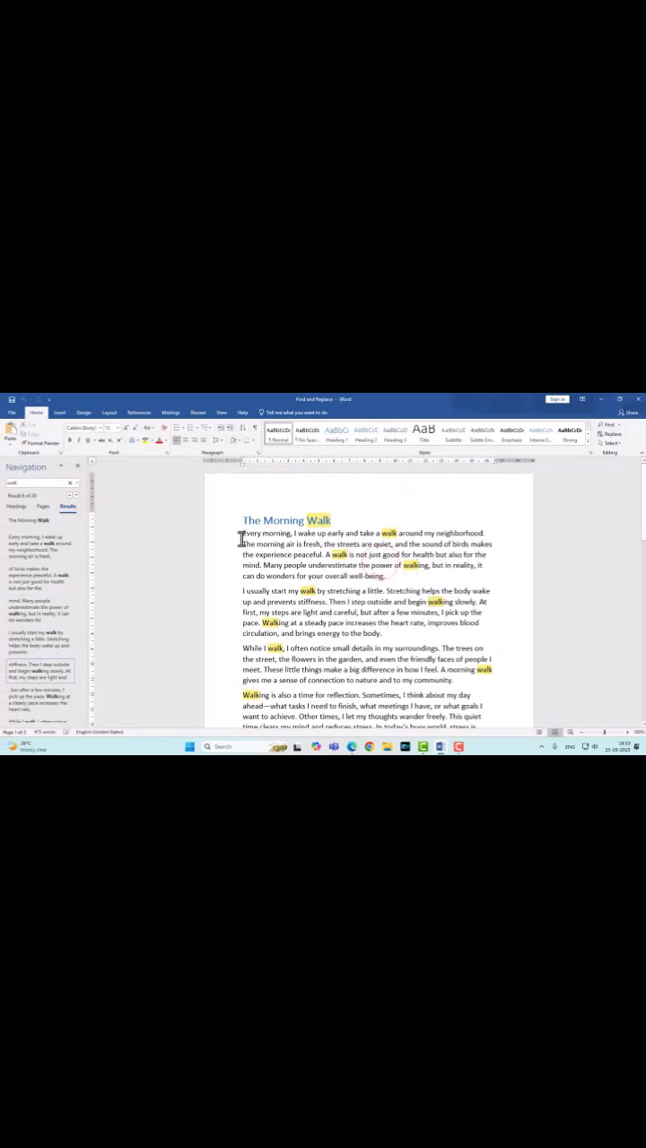
{"action": "mouse_move", "coordinate": [375, 596]}
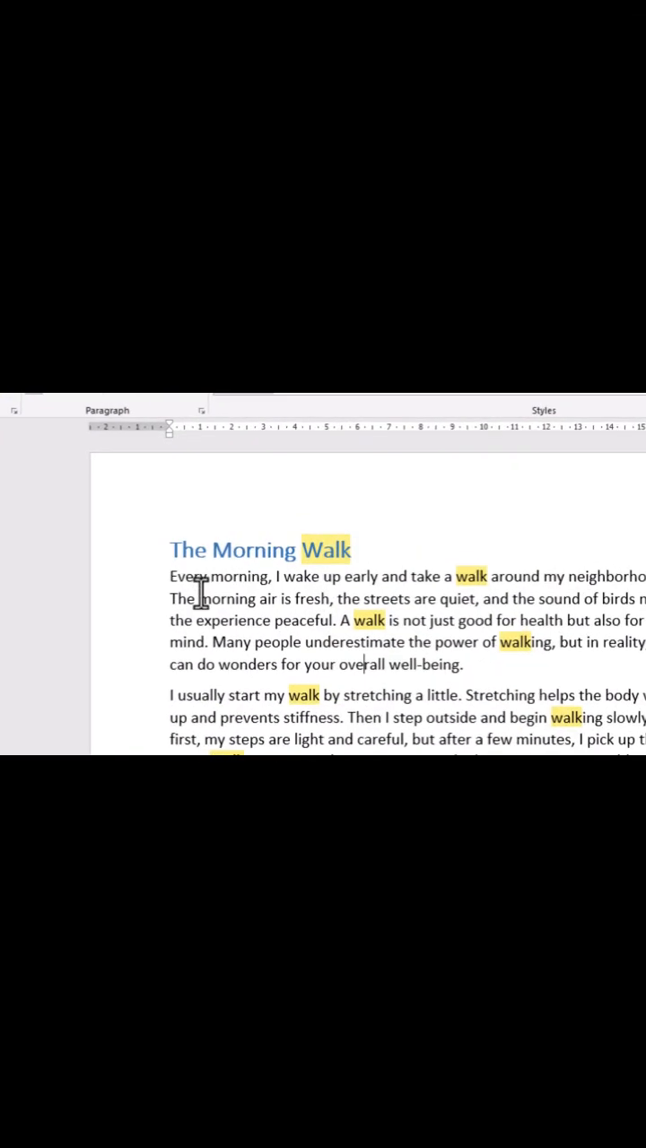
Step: Cancel the Find and Replace dialog without searching for 'walk'
{"action": "left_click", "coordinate": [222, 493]}
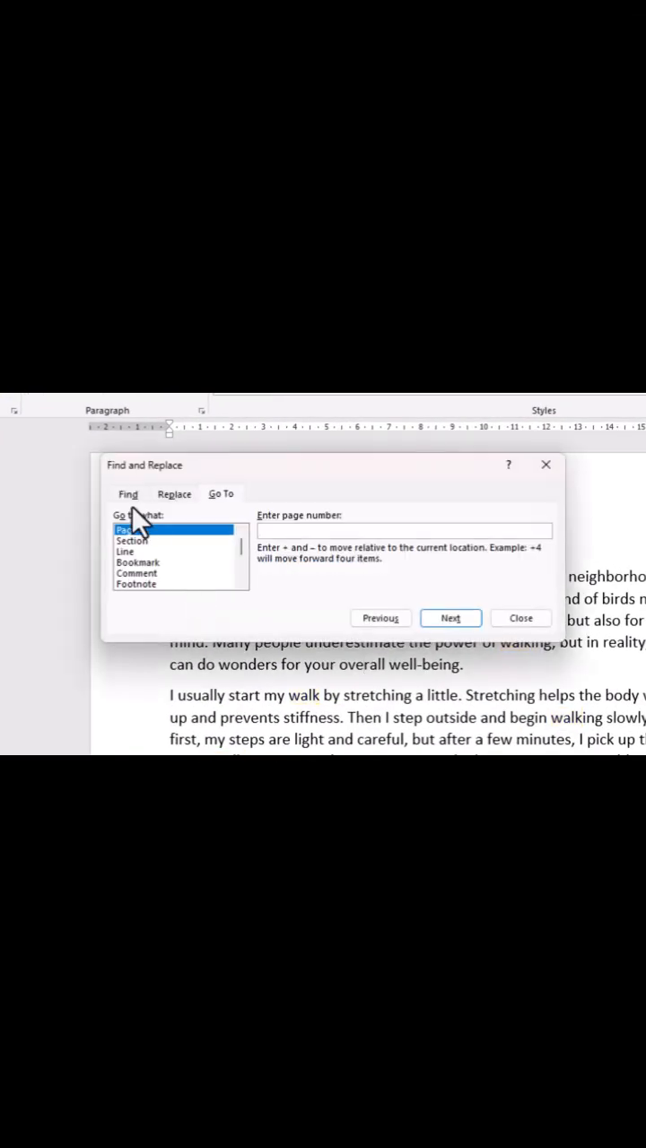
{"action": "left_click", "coordinate": [126, 493]}
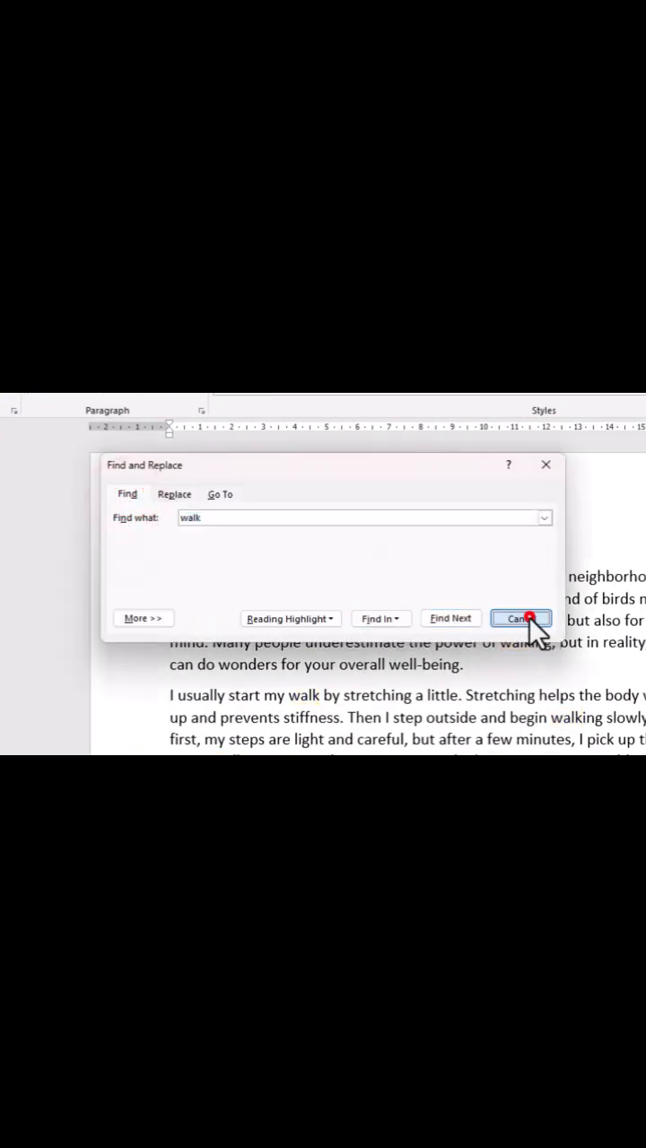
{"action": "left_click", "coordinate": [521, 617]}
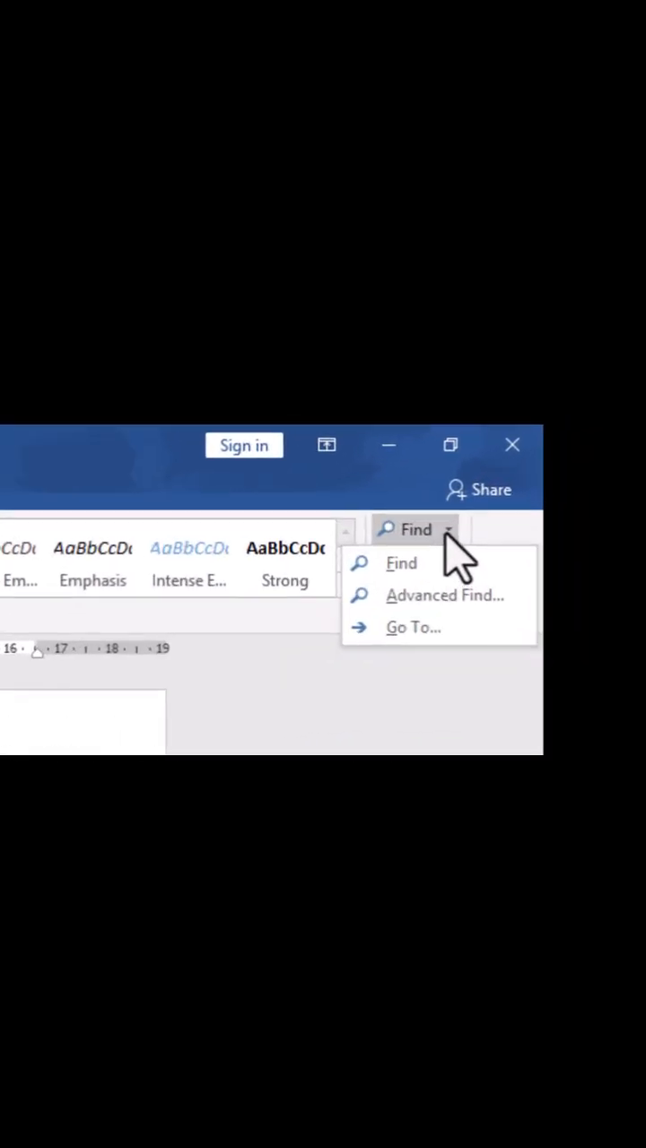
Step: Bring up Advanced Find for 'walk' from the Navigation pane search dropdown
{"action": "left_click", "coordinate": [401, 563]}
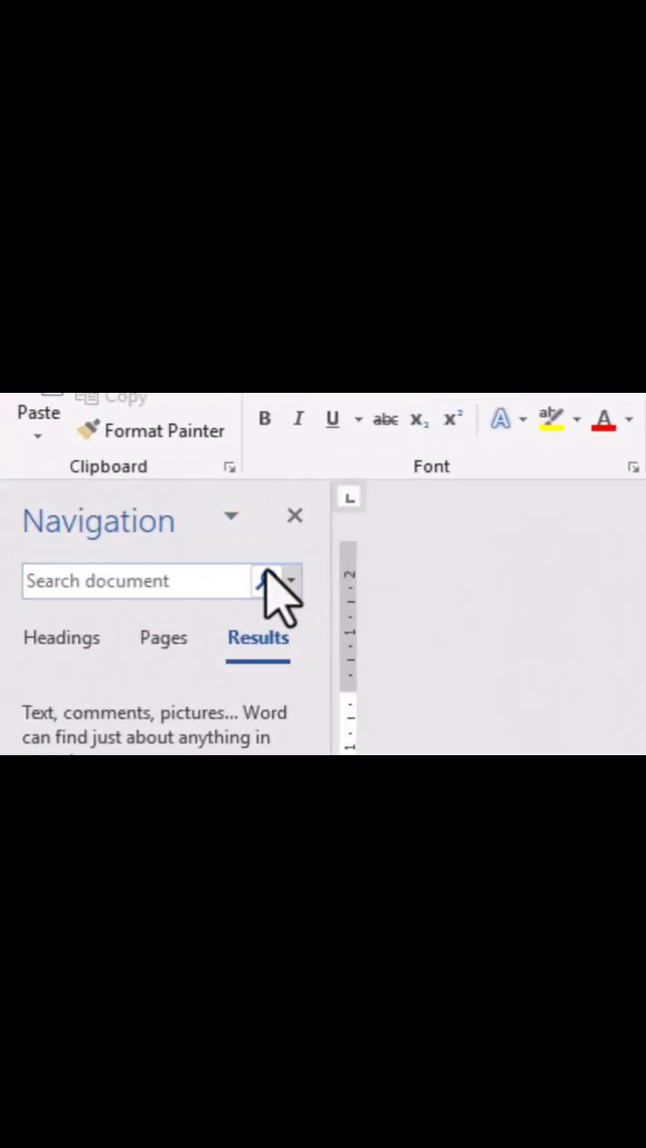
{"action": "left_click", "coordinate": [278, 581]}
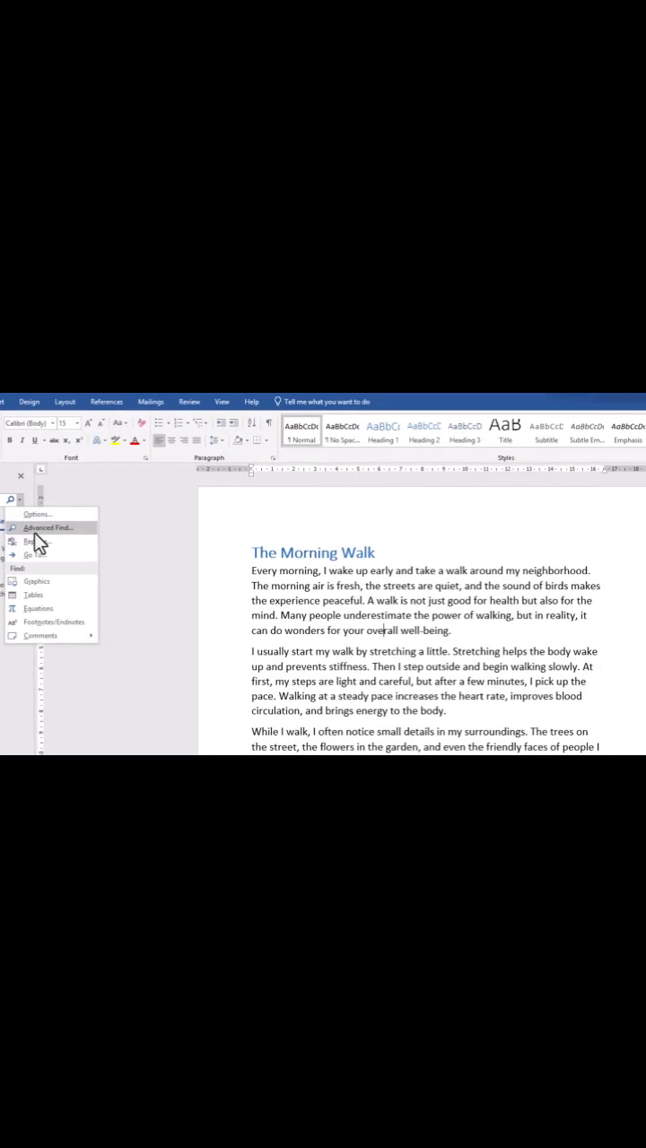
{"action": "left_click", "coordinate": [46, 527]}
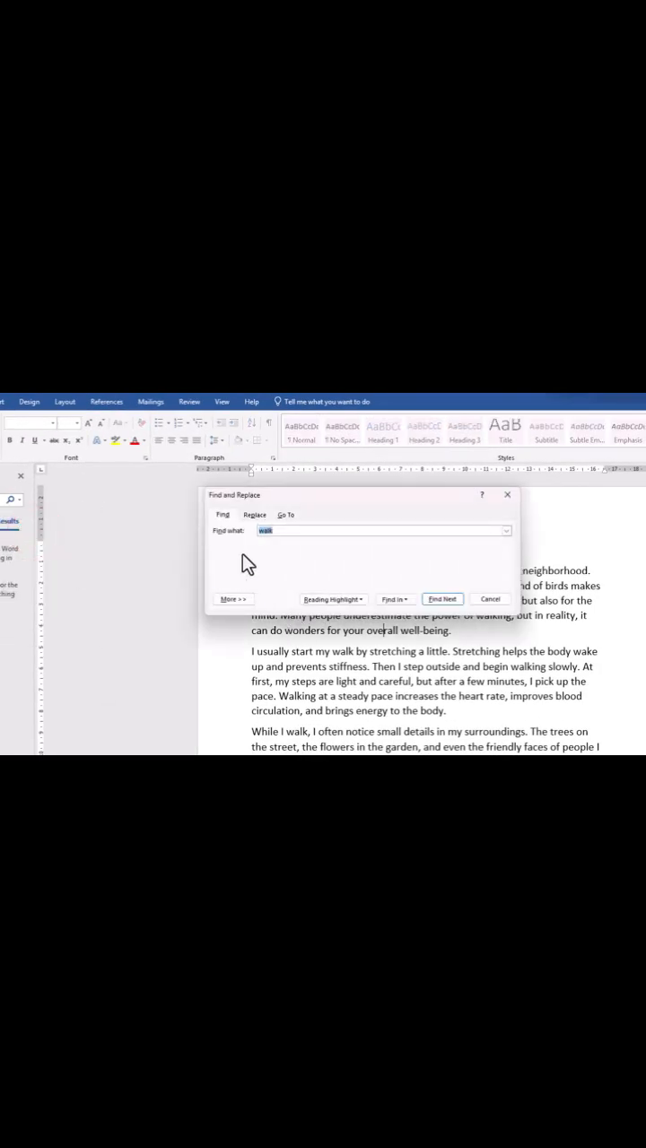
{"action": "mouse_move", "coordinate": [236, 581]}
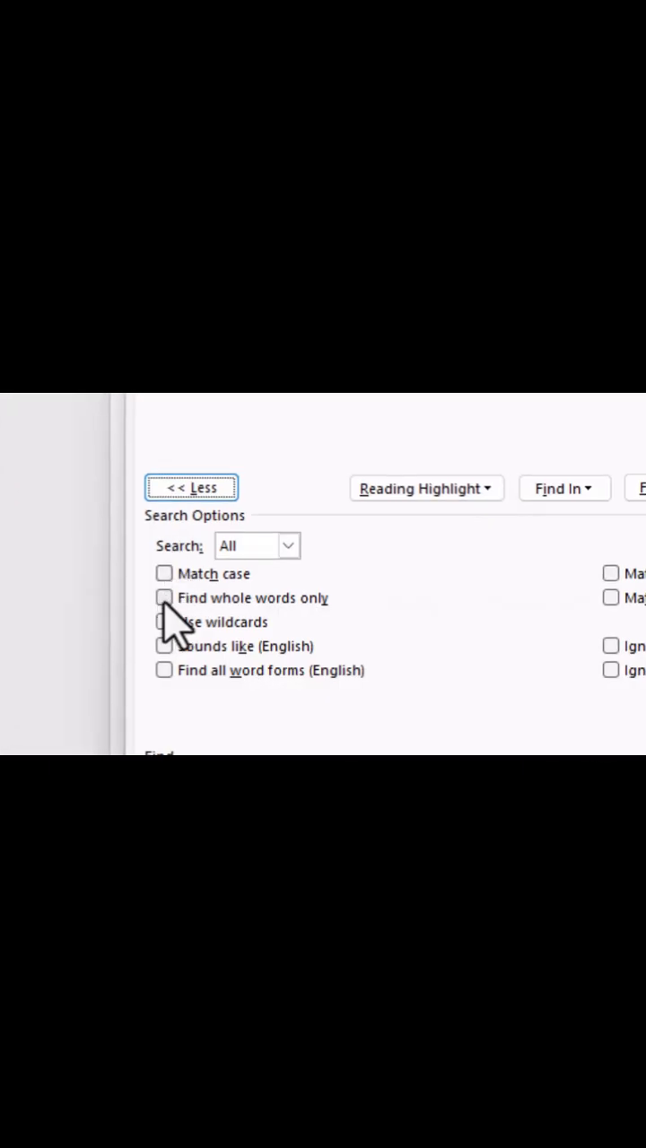
Step: Turn on whole-words-only matching and search again for 'walk'
{"action": "left_click", "coordinate": [165, 597]}
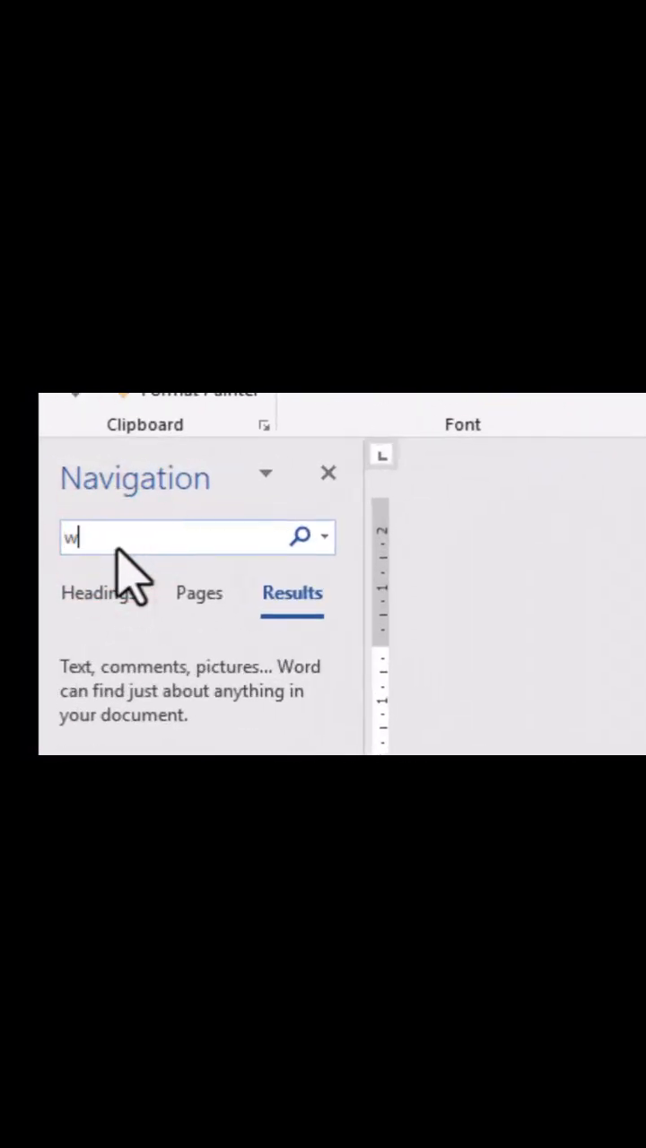
{"action": "type", "text": "alk"}
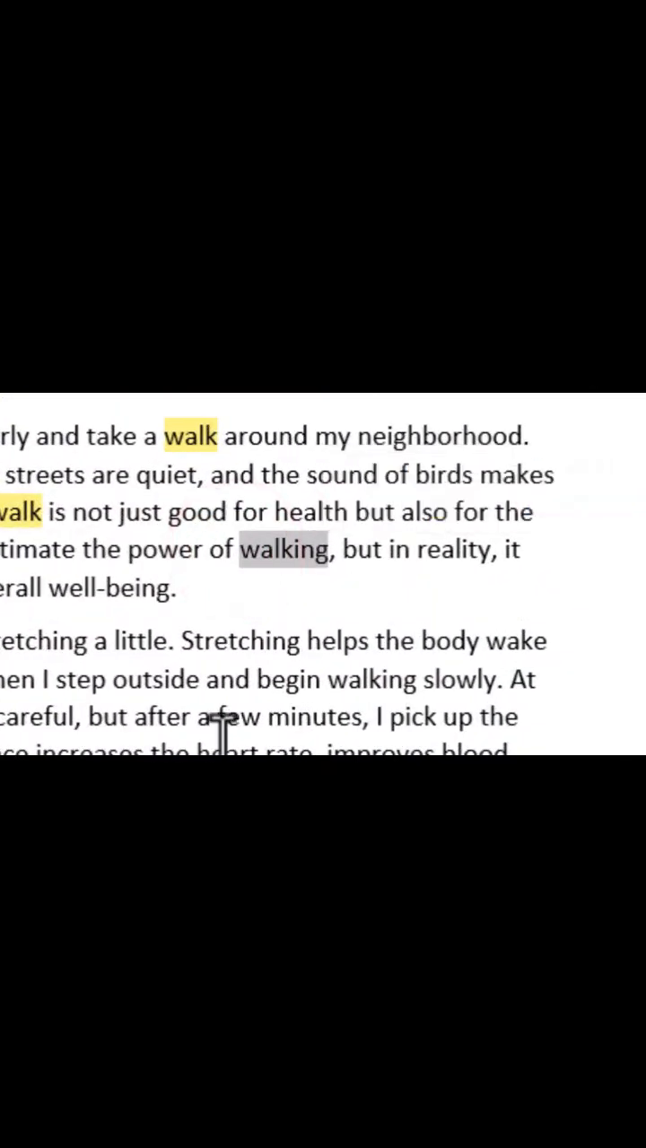
{"action": "key", "text": "ctrl+h"}
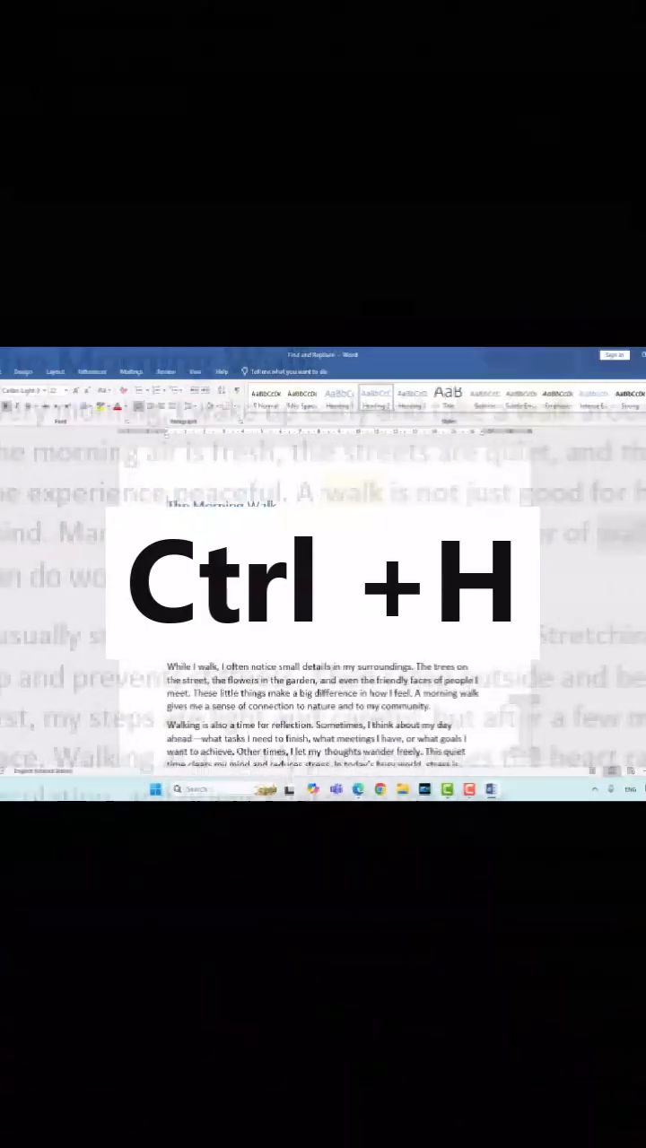
Step: Enter 'walk' in Find what and 'Group walk' in Replace with via Ctrl+H
{"action": "key", "text": "ctrl+h"}
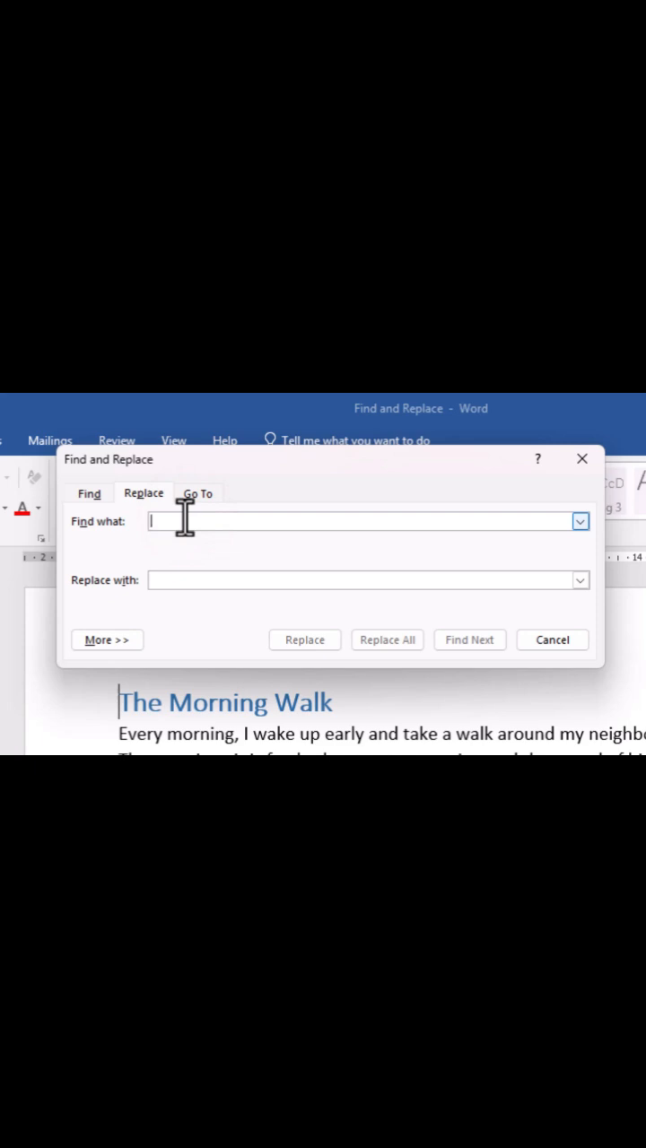
{"action": "type", "text": "walk"}
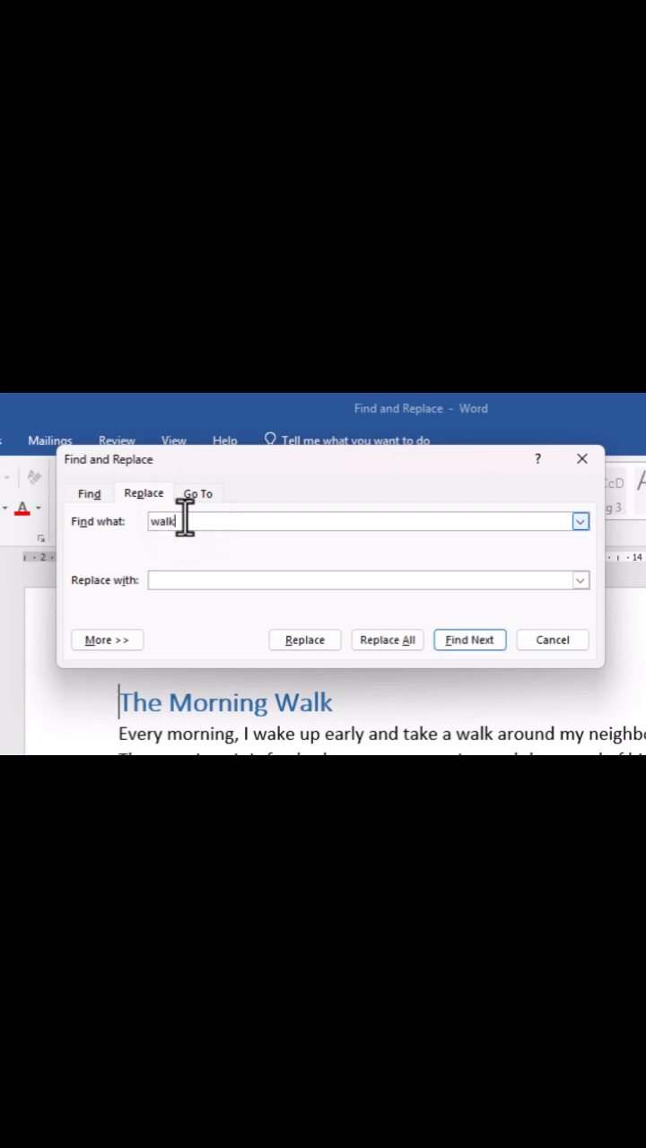
{"action": "left_click", "coordinate": [359, 579]}
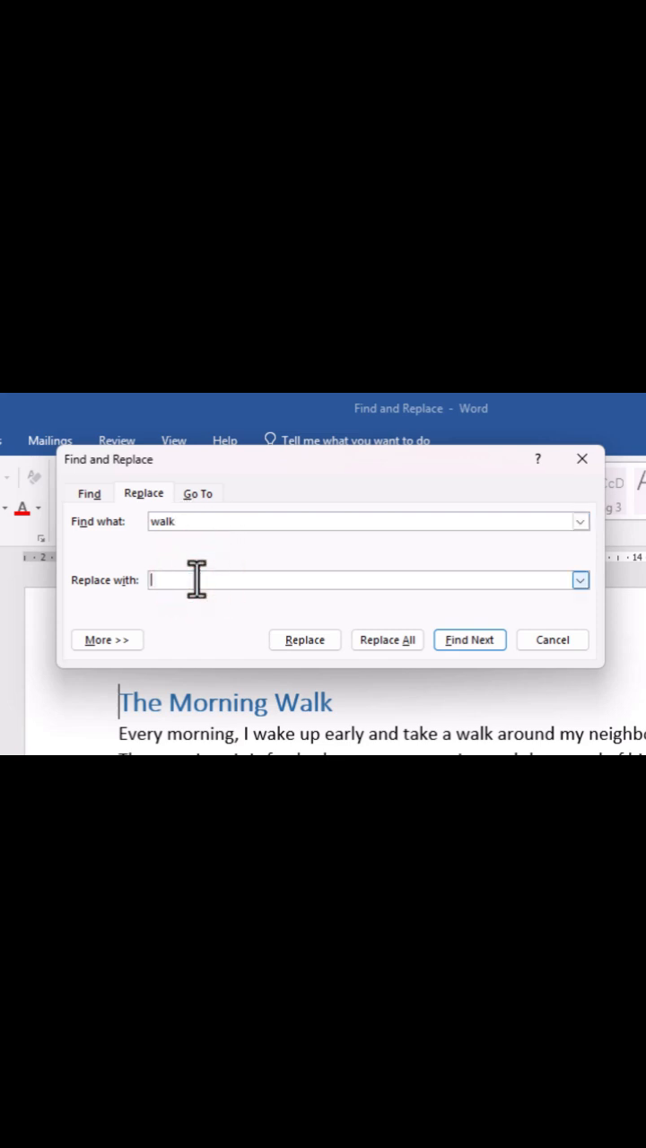
{"action": "type", "text": "Group"}
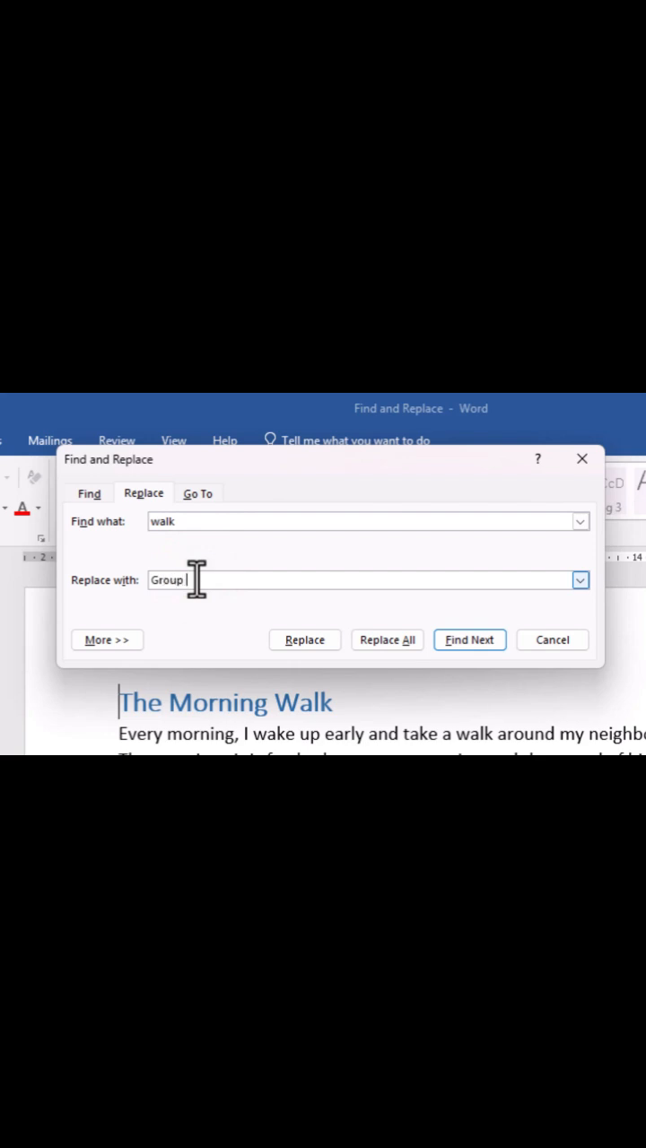
{"action": "type", "text": "walk"}
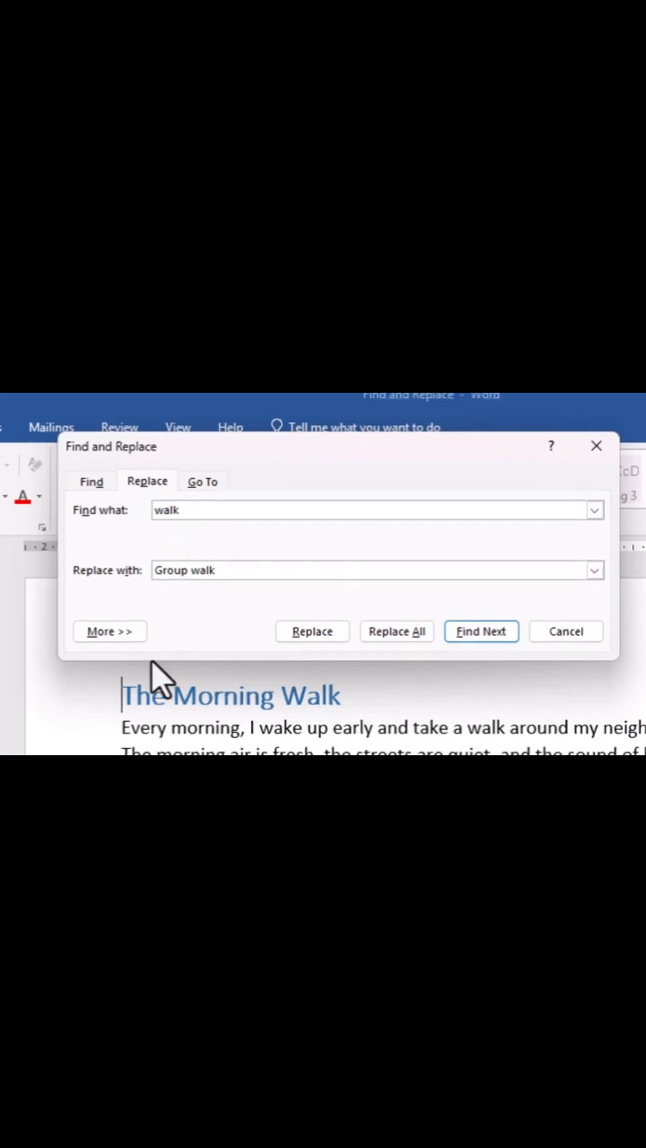
Step: Expand More options and tick Find whole words only in the Replace dialog
{"action": "left_click", "coordinate": [110, 631]}
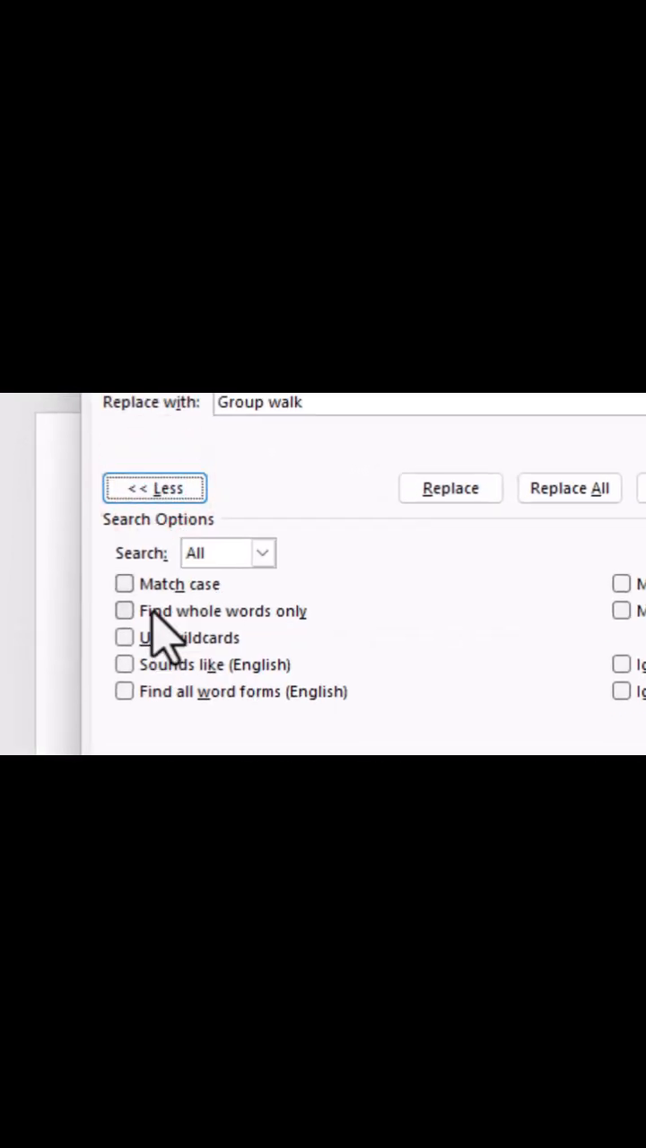
{"action": "left_click", "coordinate": [124, 610]}
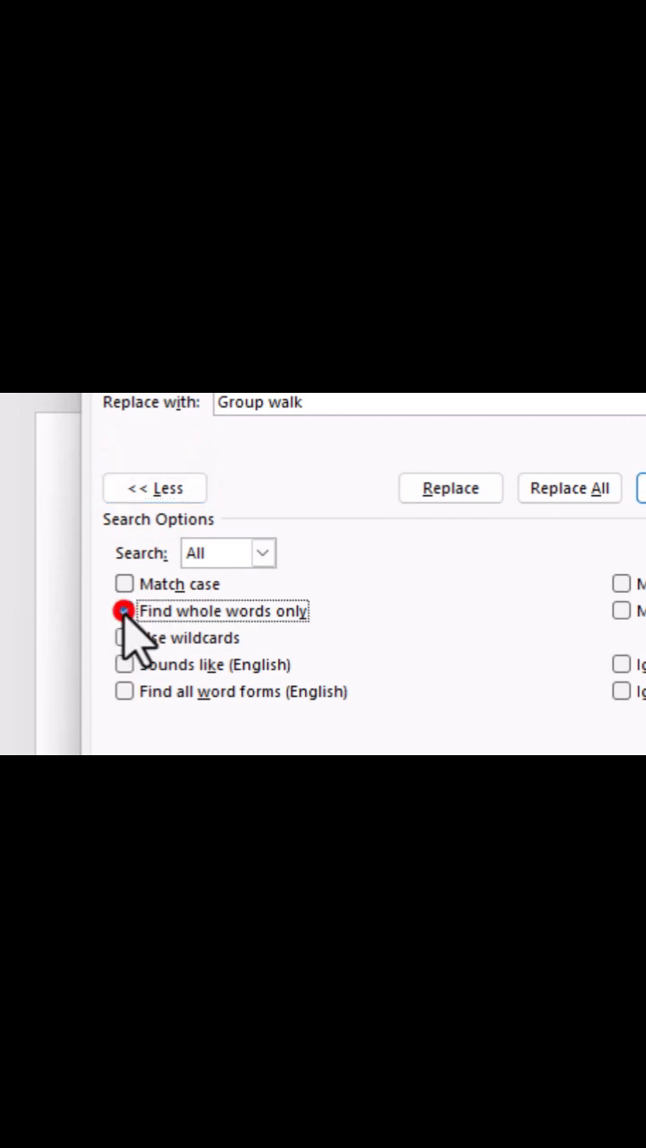
{"action": "left_click", "coordinate": [123, 610]}
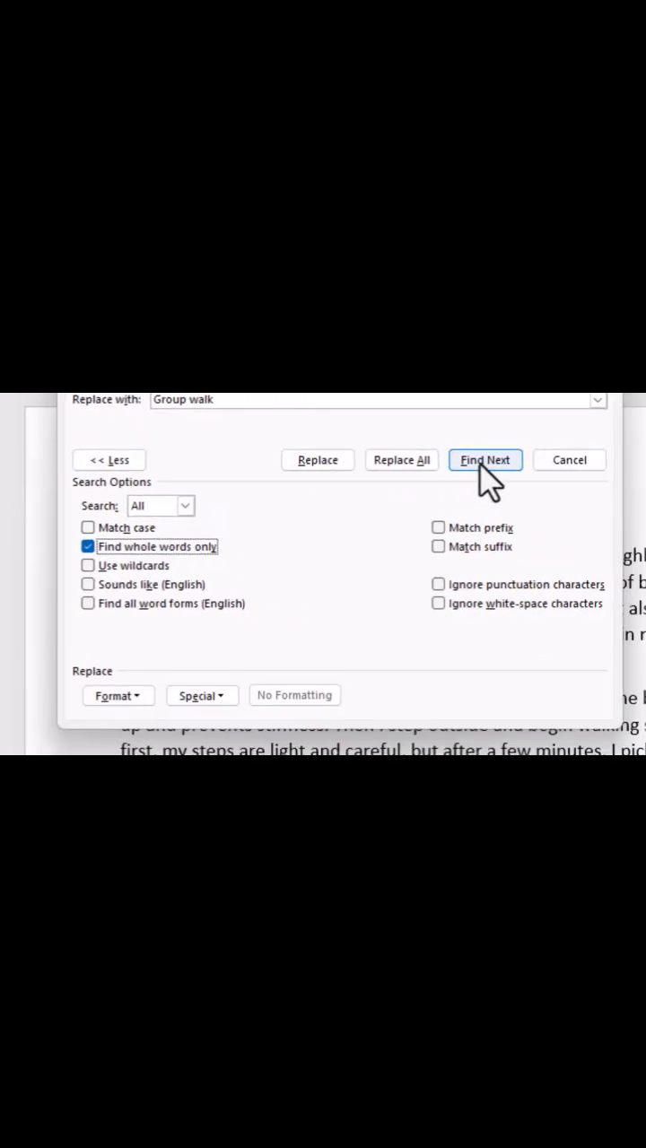
Step: Step through the first standalone matches of 'walk' with Find Next
{"action": "left_click", "coordinate": [484, 459]}
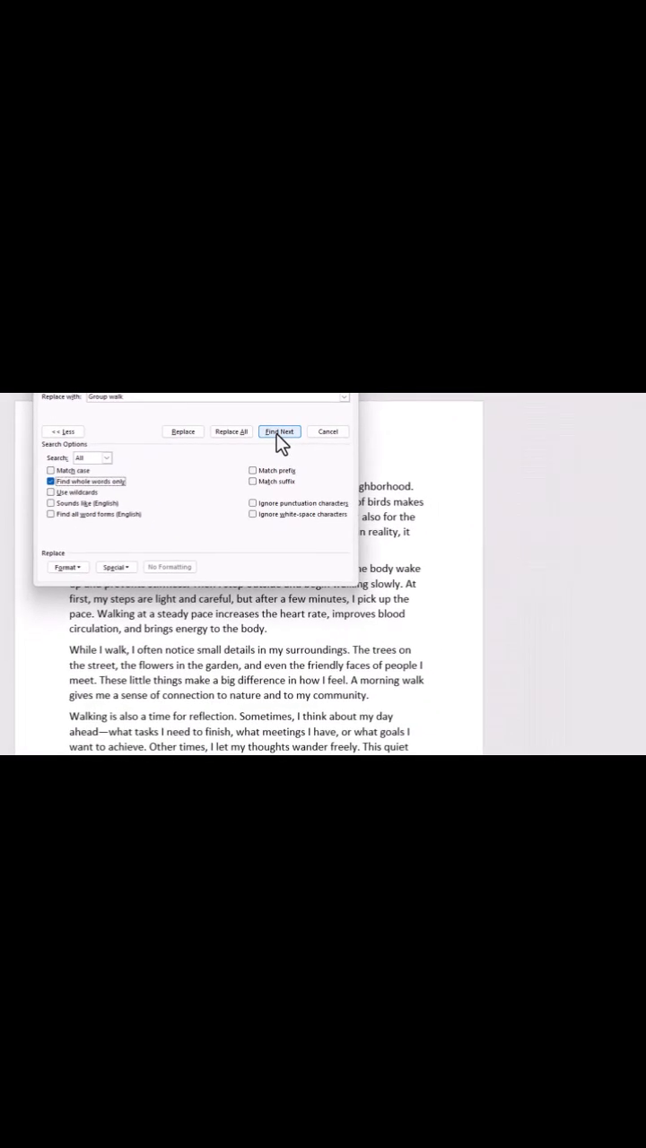
{"action": "left_click", "coordinate": [280, 430]}
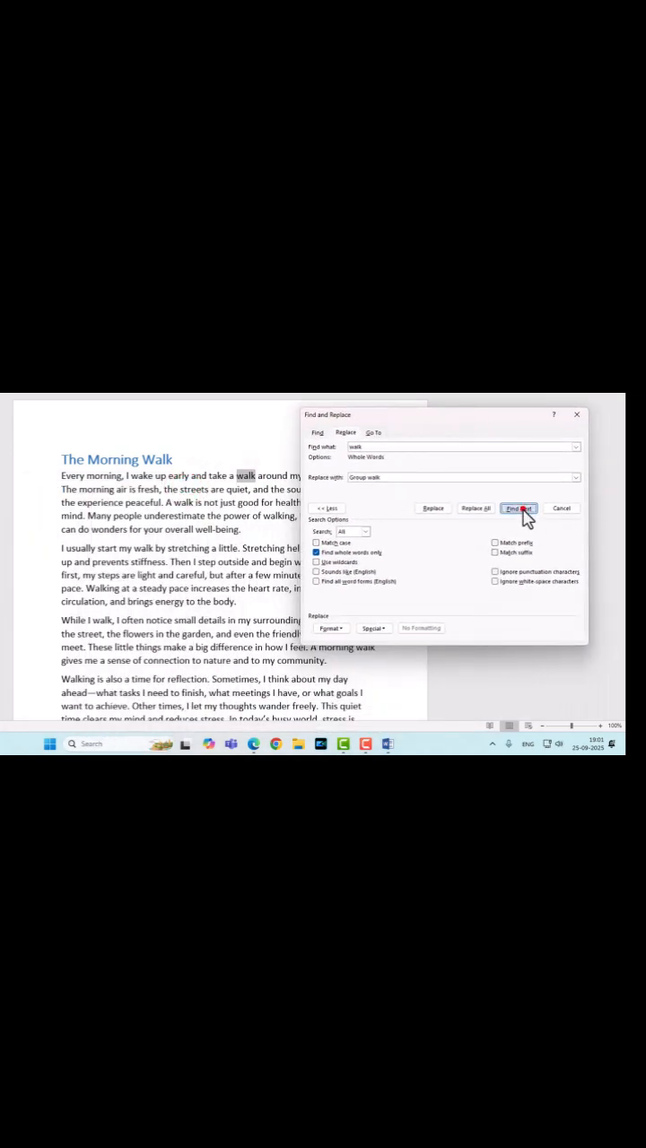
{"action": "left_click", "coordinate": [518, 507]}
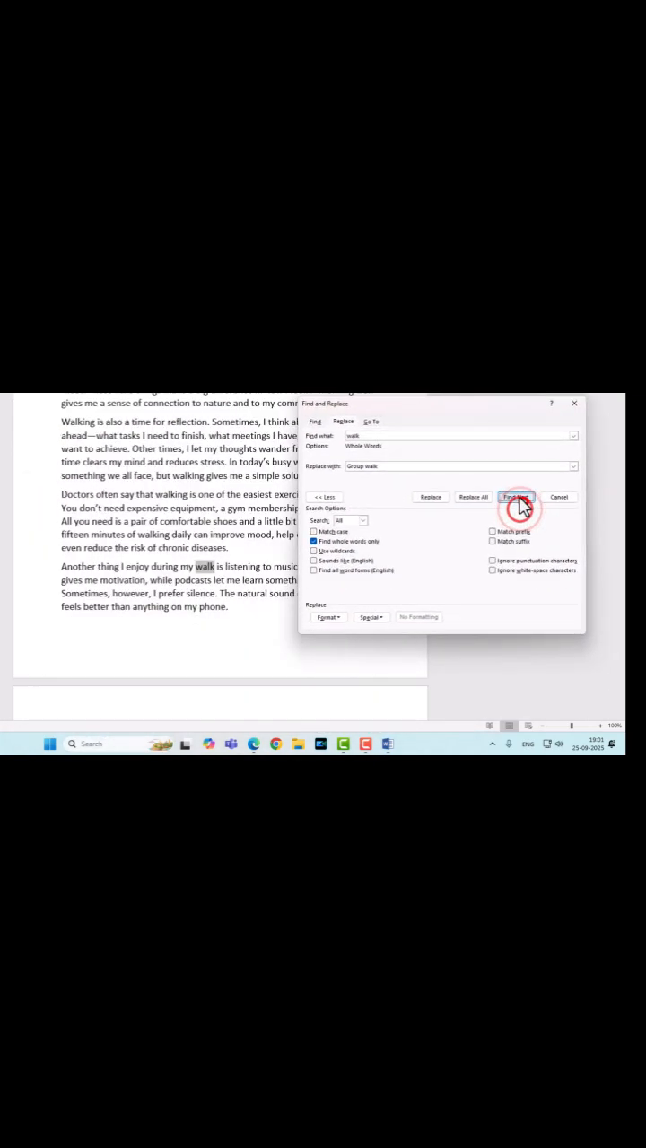
Step: Find the next matches and replace one 'walk' with 'Group walk'
{"action": "left_click", "coordinate": [517, 497]}
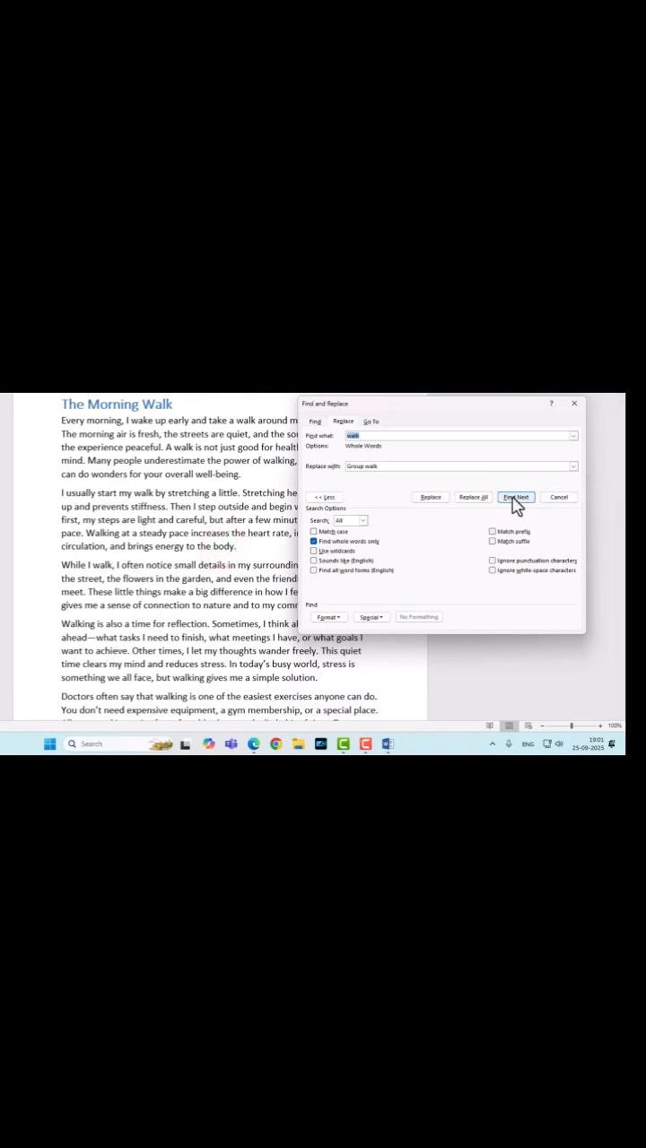
{"action": "left_click", "coordinate": [516, 497]}
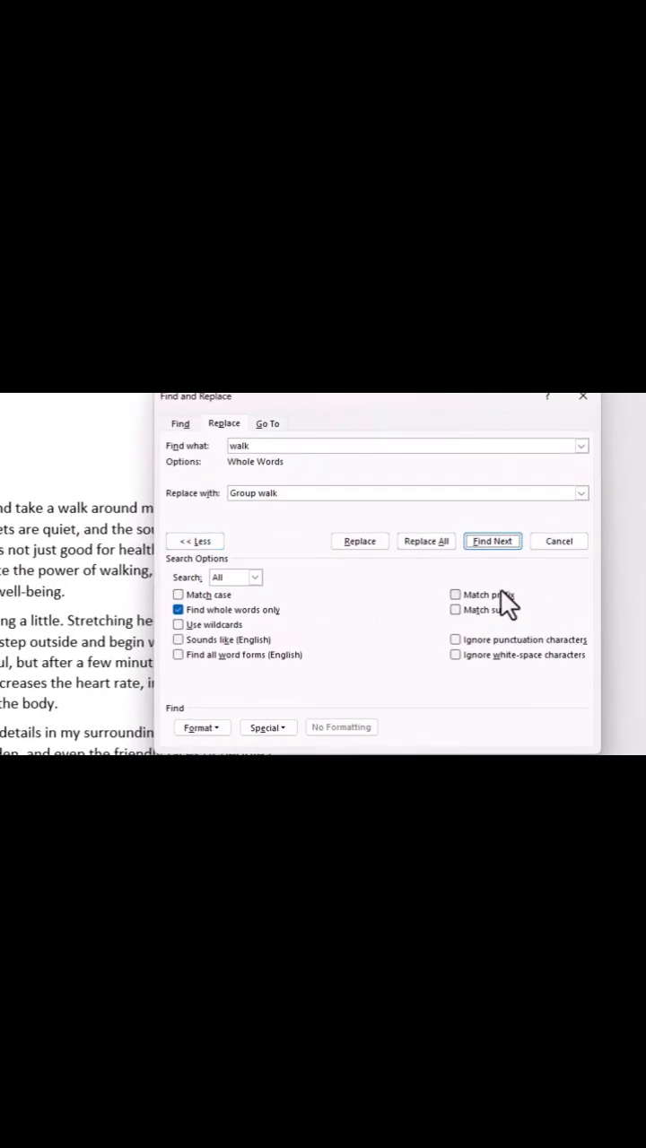
{"action": "left_click", "coordinate": [359, 542]}
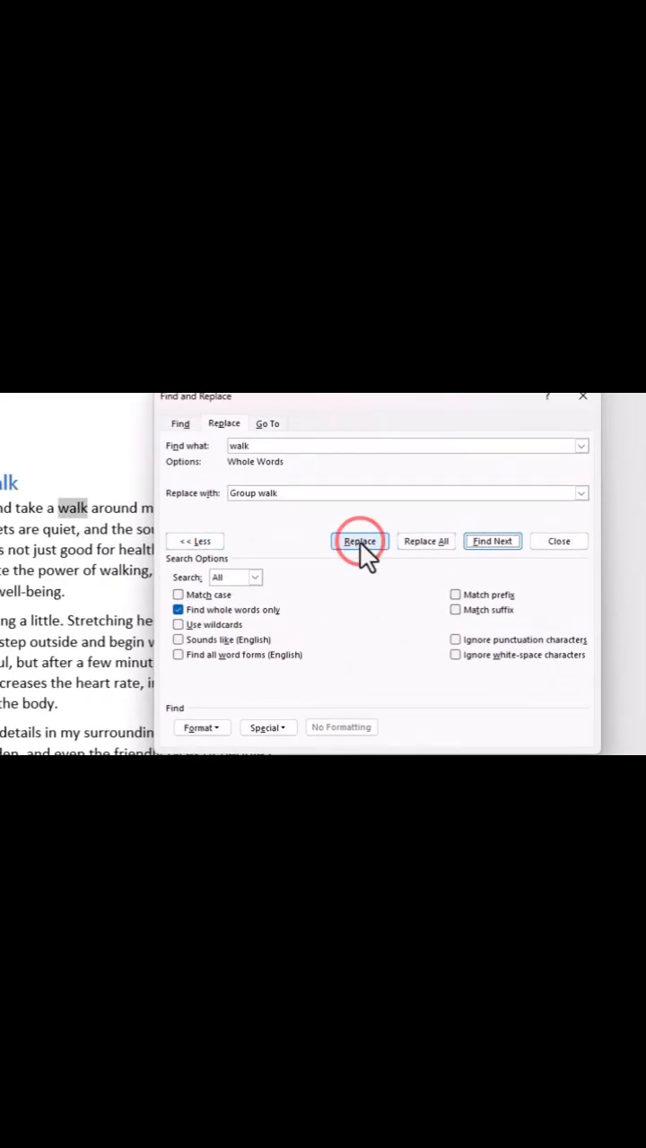
{"action": "left_click", "coordinate": [359, 541]}
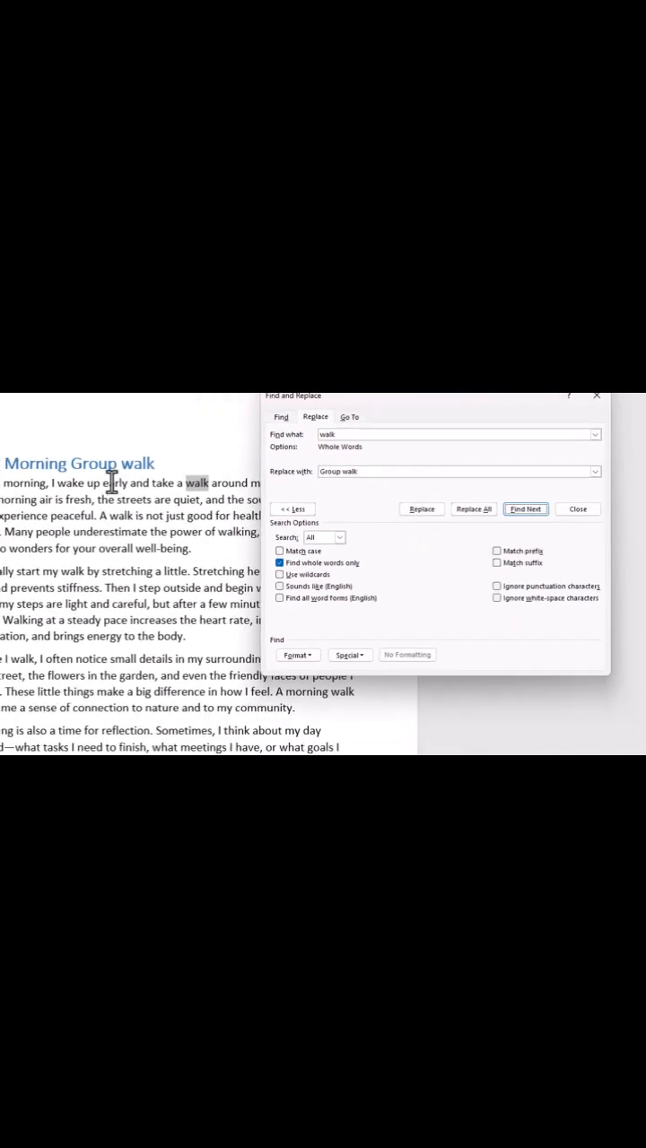
Step: Replace all remaining standalone 'walk' with 'Group walk' (10 replacements)
{"action": "left_click", "coordinate": [488, 498]}
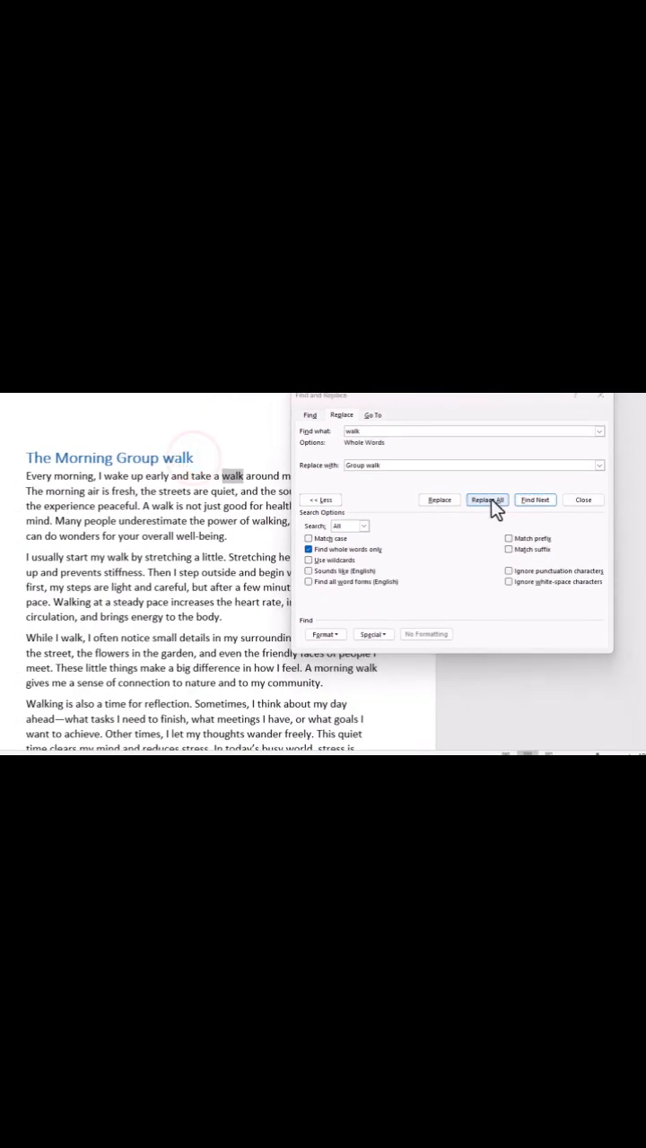
{"action": "left_click", "coordinate": [488, 498]}
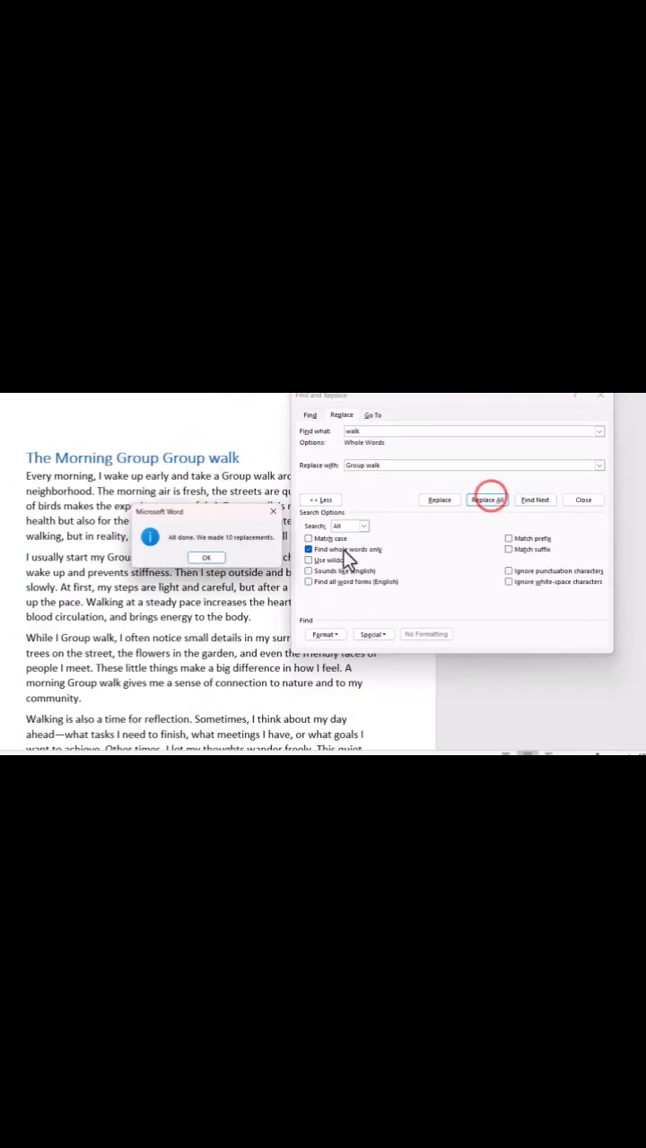